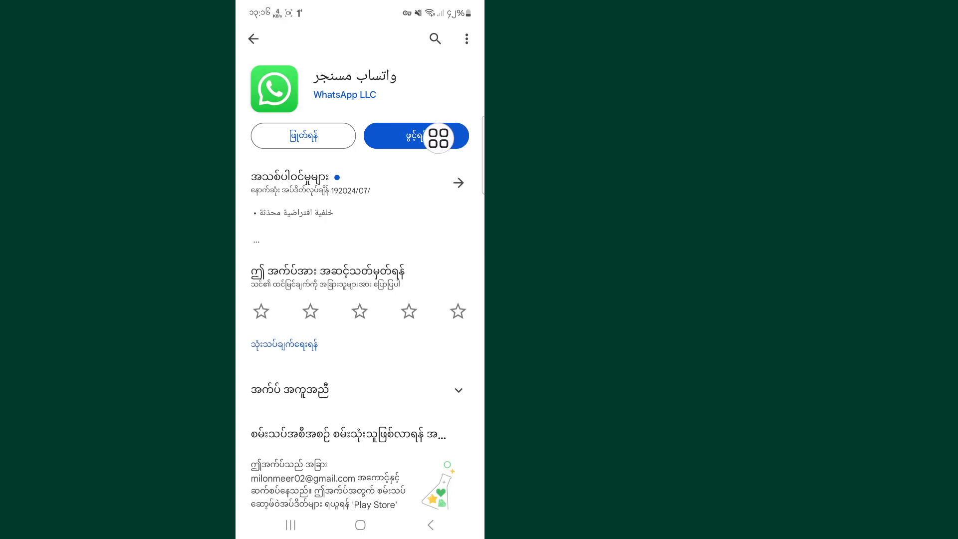
Step: Launch WhatsApp from its Play Store page and begin the message 'Wa.m' in a chat
{"action": "left_click", "coordinate": [406, 136]}
{"action": "type", "text": "Wa.m"}
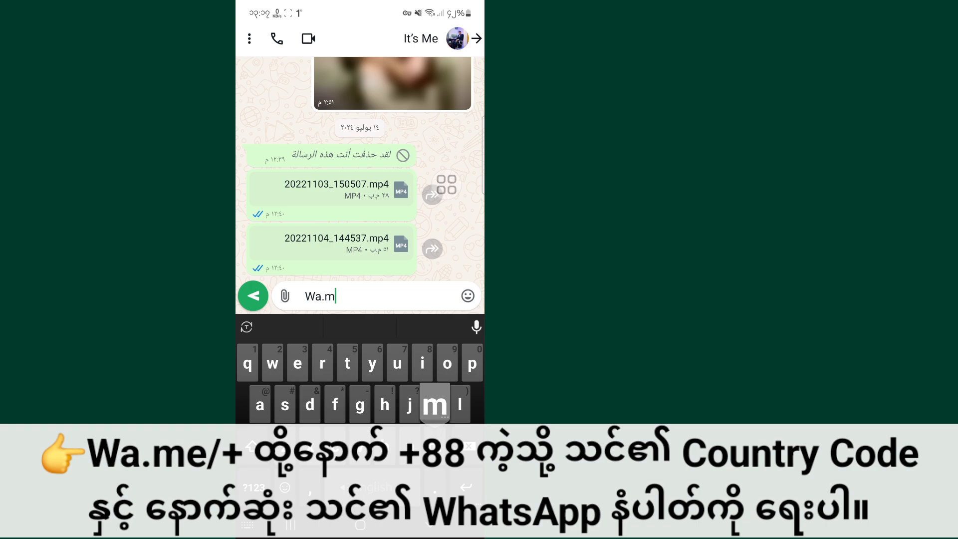
{"action": "type", "text": "e/+88"}
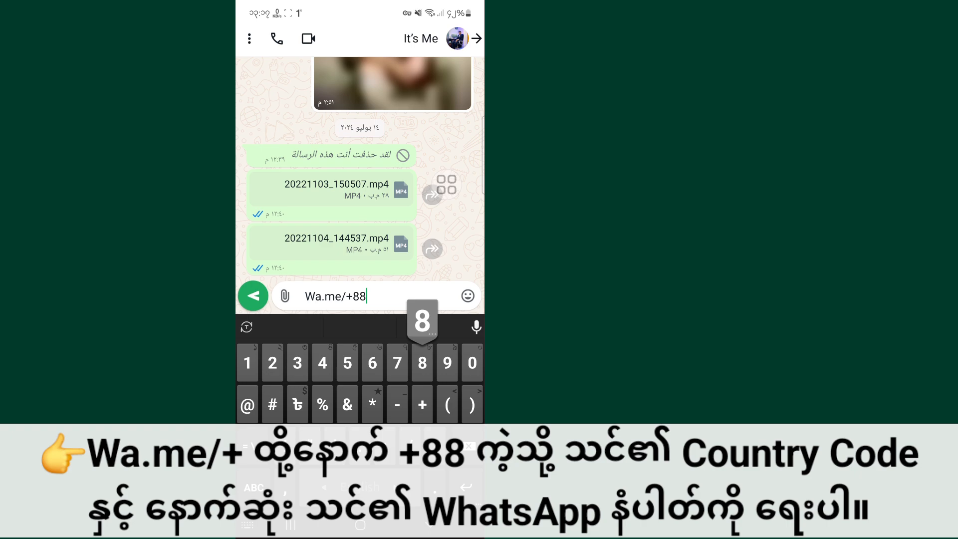
{"action": "left_click", "coordinate": [421, 361]}
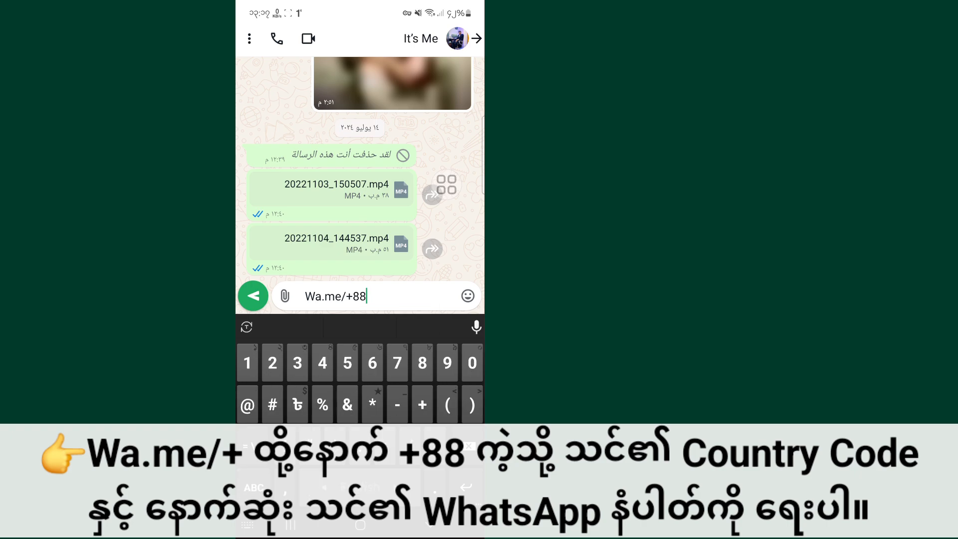
{"action": "type", "text": "019357"}
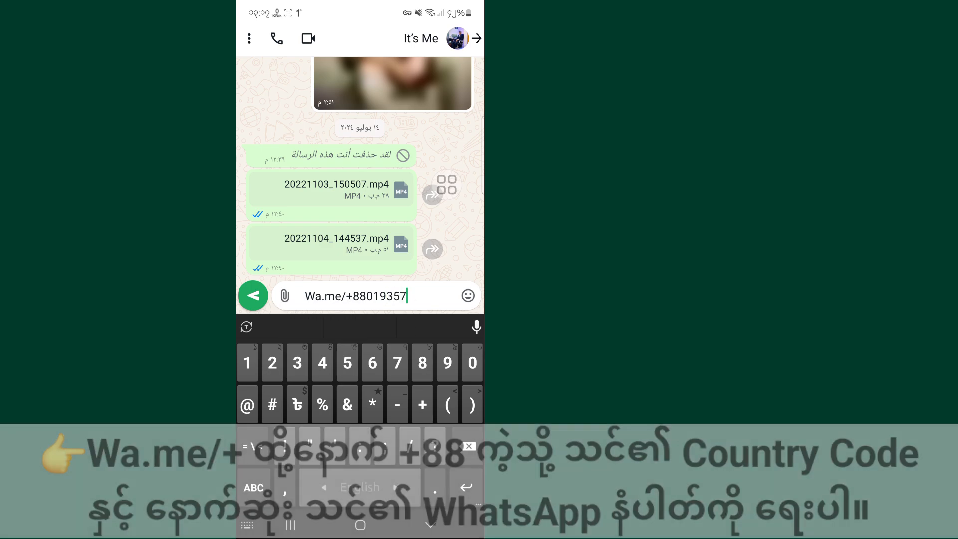
{"action": "type", "text": "20"}
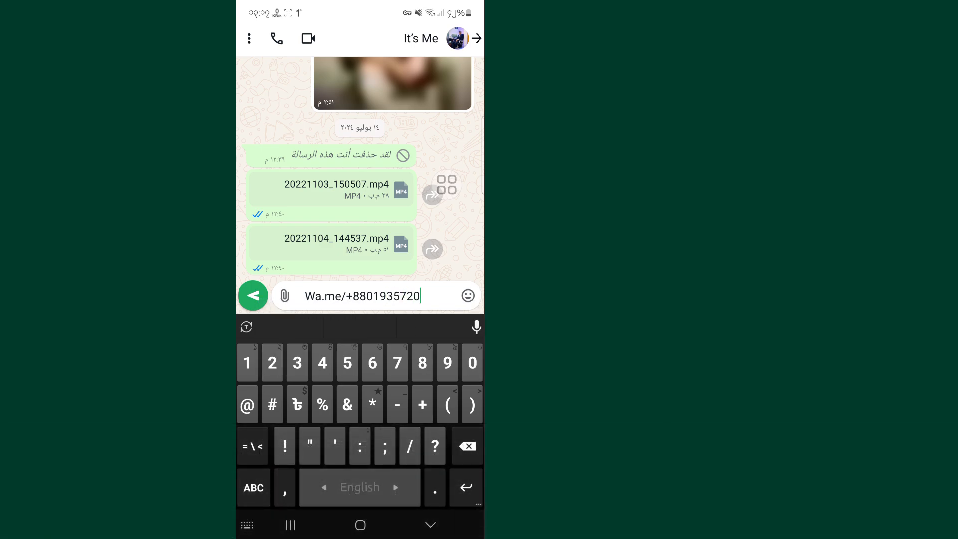
{"action": "left_click", "coordinate": [347, 362]}
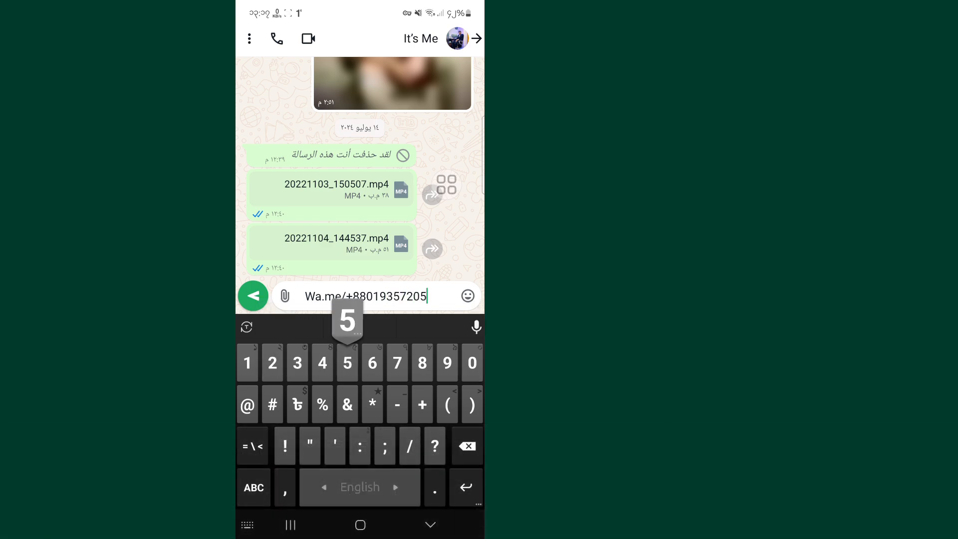